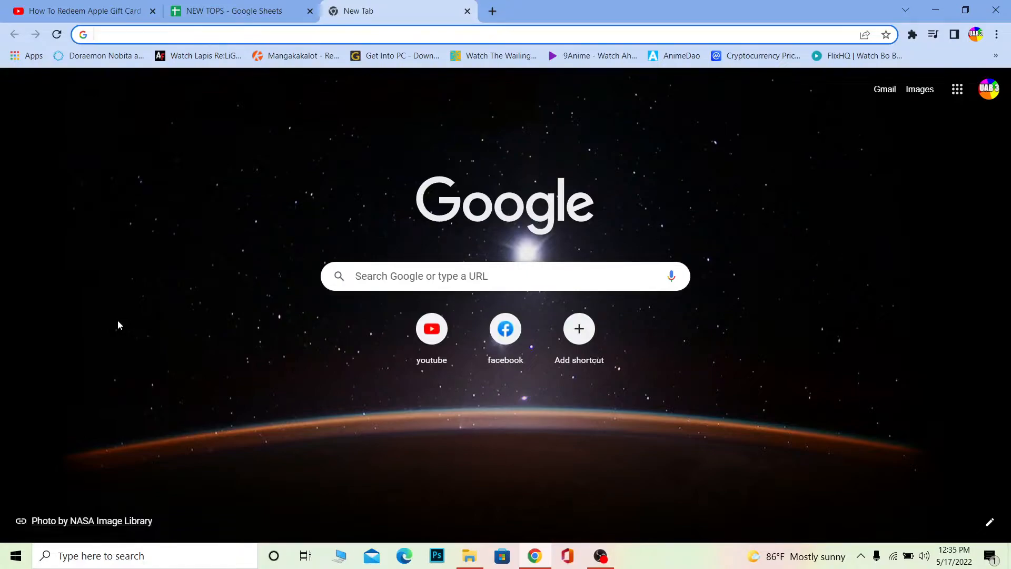
Search Microsoft Store for 'itunes' and confirm the iTunes app is already installed
click(129, 555)
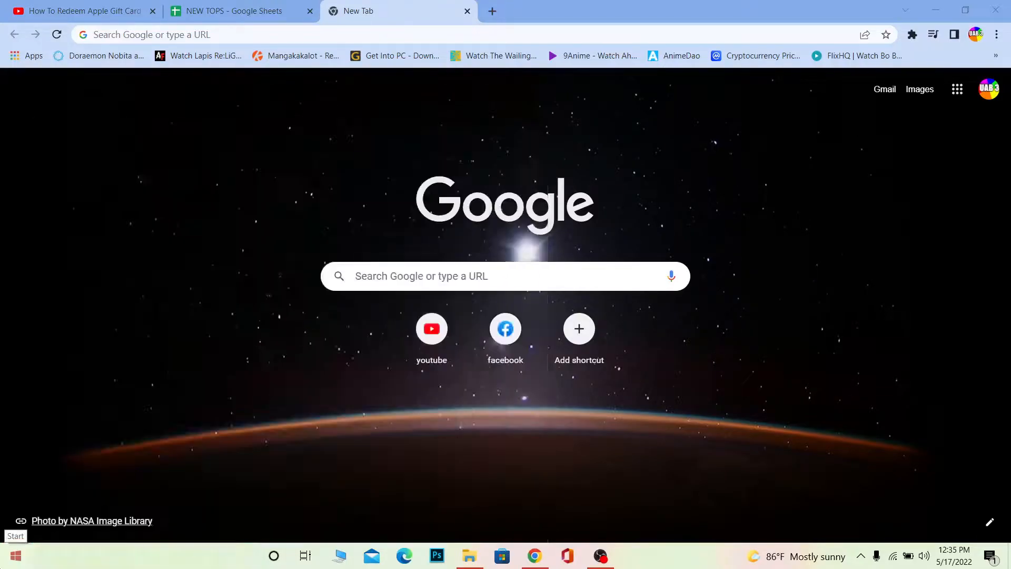
click(15, 555)
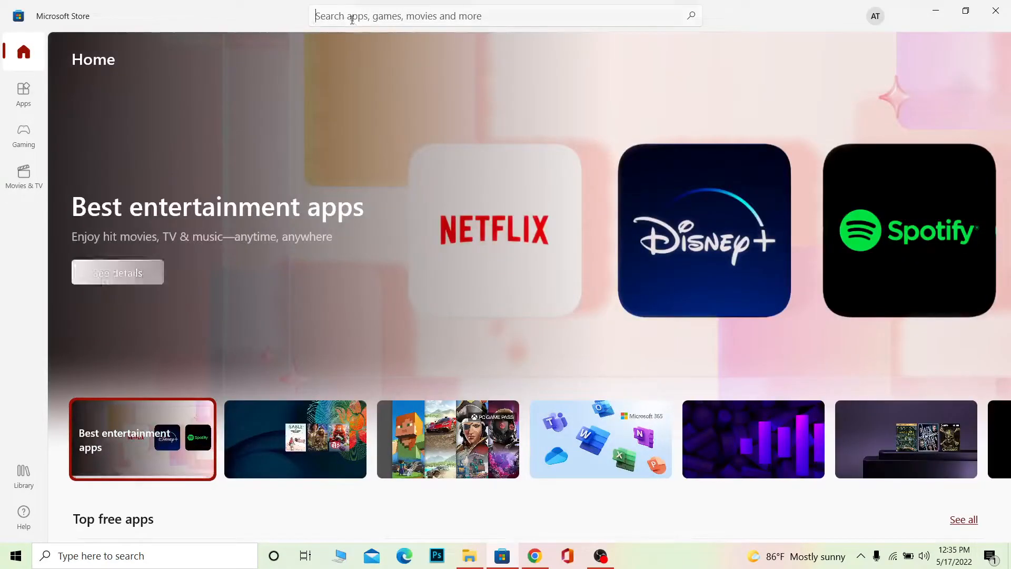
click(506, 15)
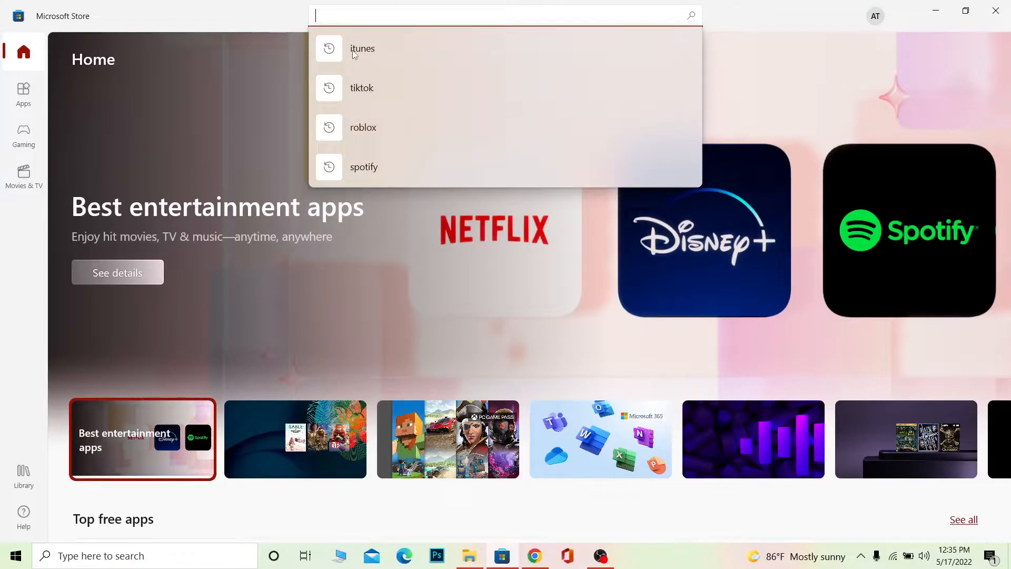
click(362, 48)
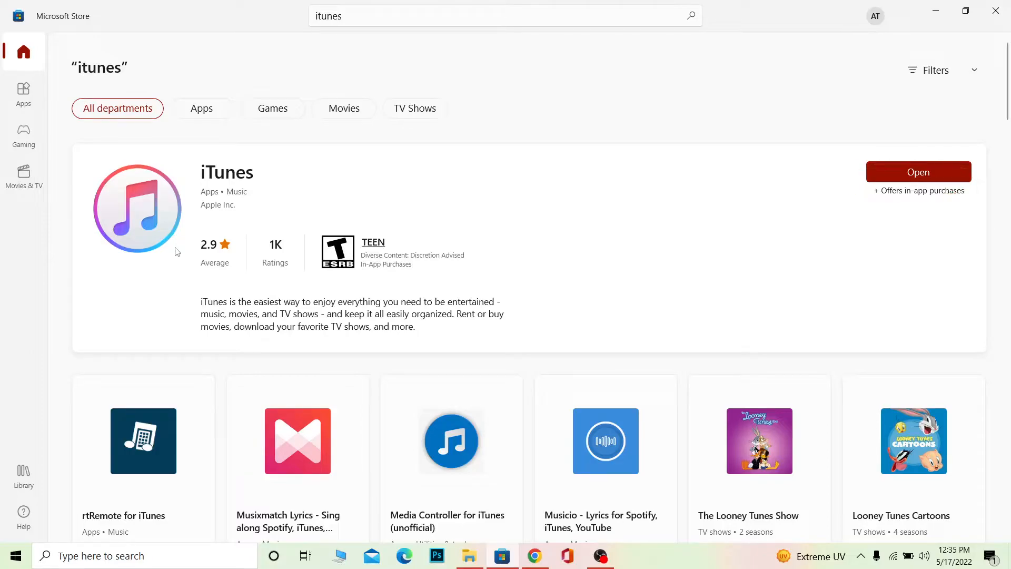
mouse_move(893, 221)
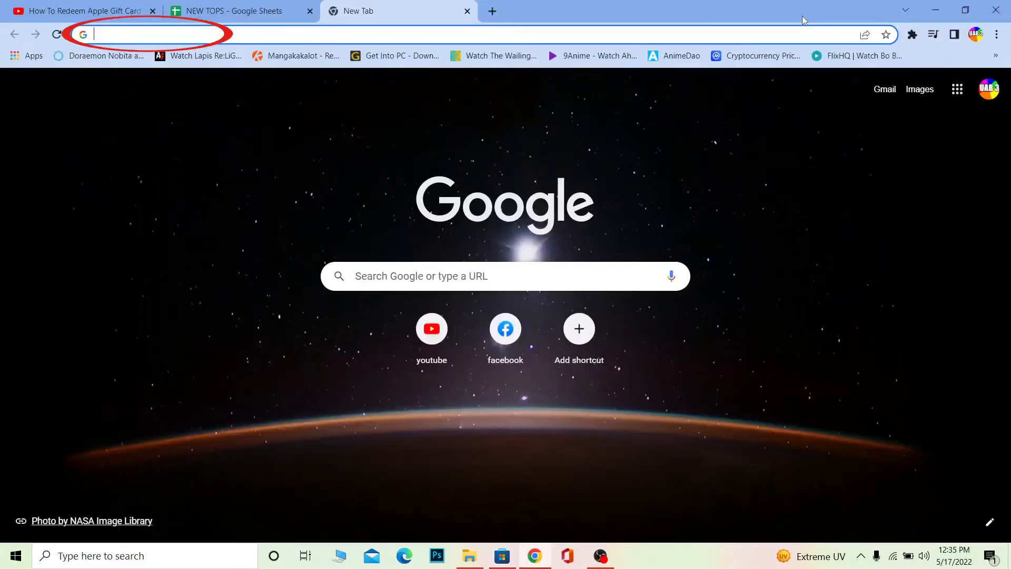
Search Chrome for 'apple gift card' to reach Apple's gift card redemption article
click(155, 34)
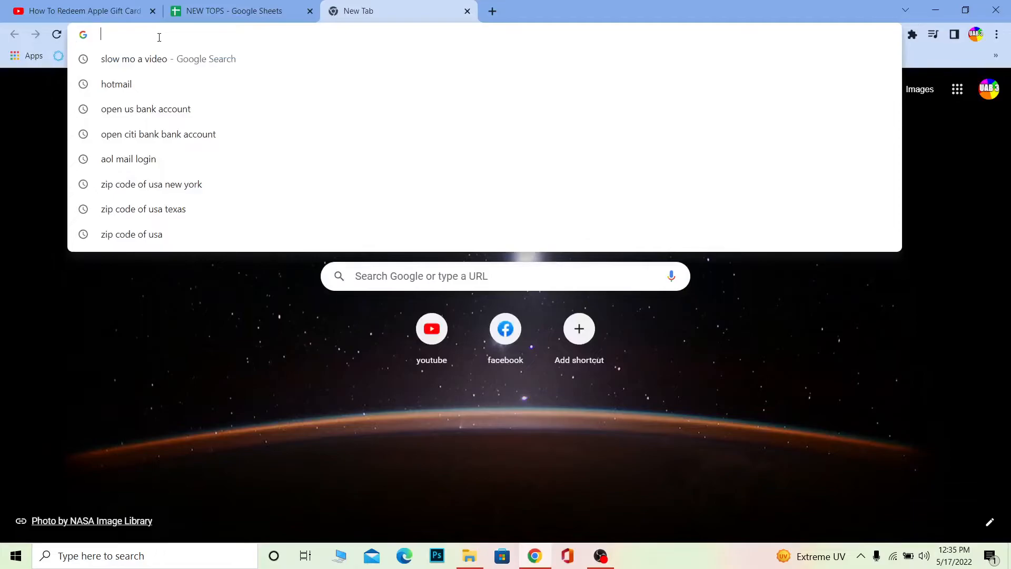
text(apple gift card)
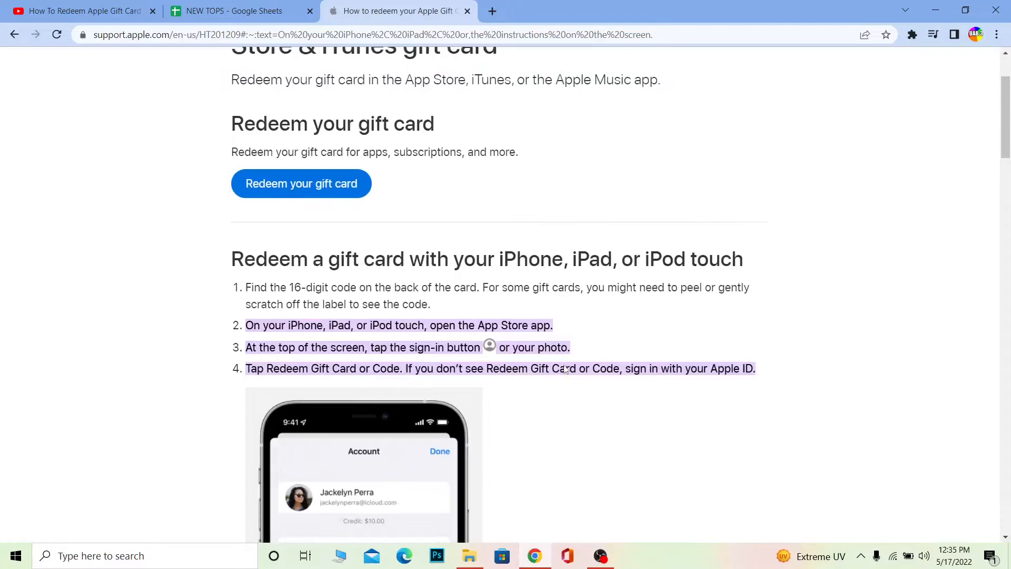
Follow the article's 'Redeem your gift card' link and allow the page to launch iTunes
scroll(down, 3)
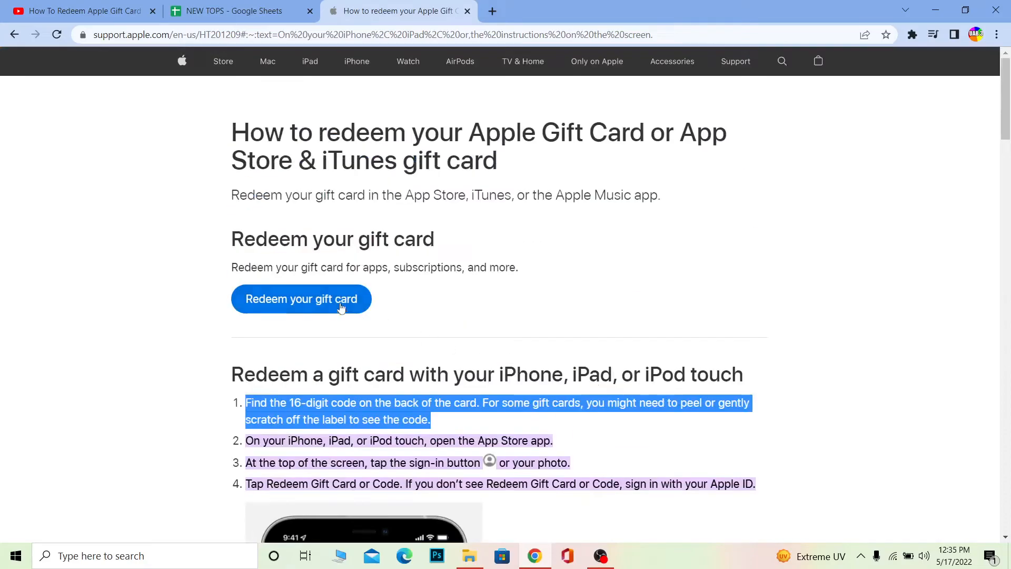
click(301, 299)
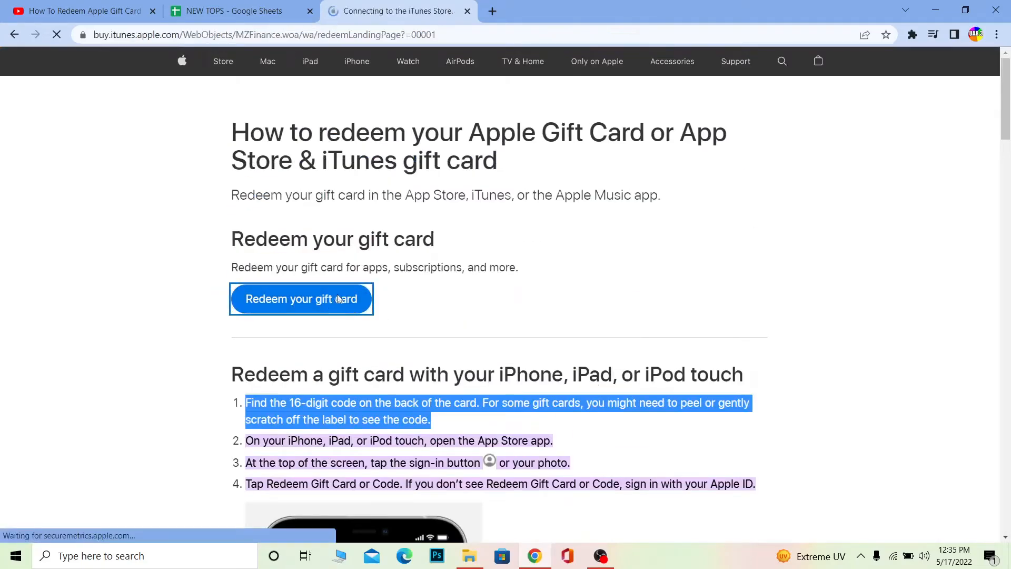
click(302, 299)
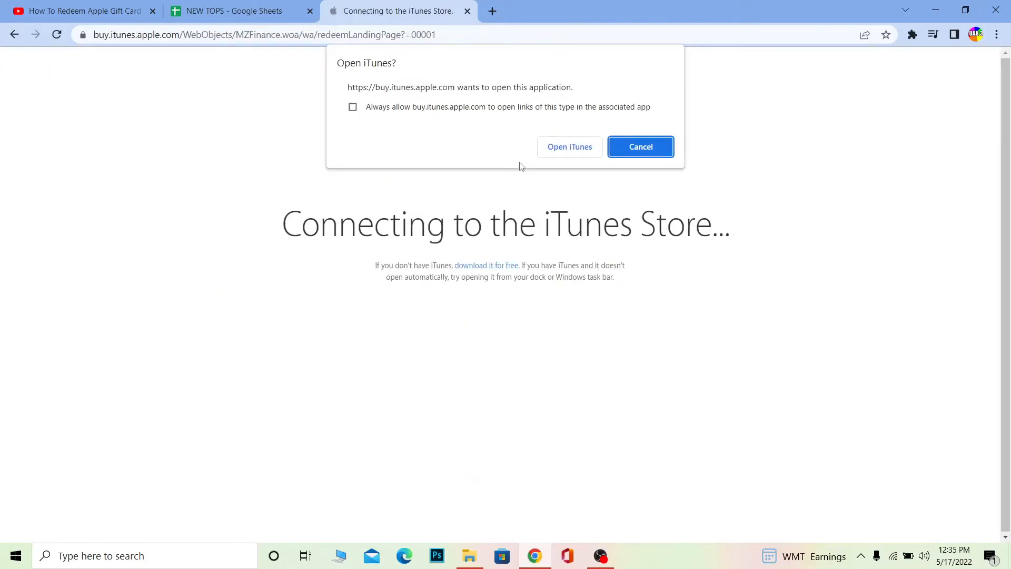
click(640, 146)
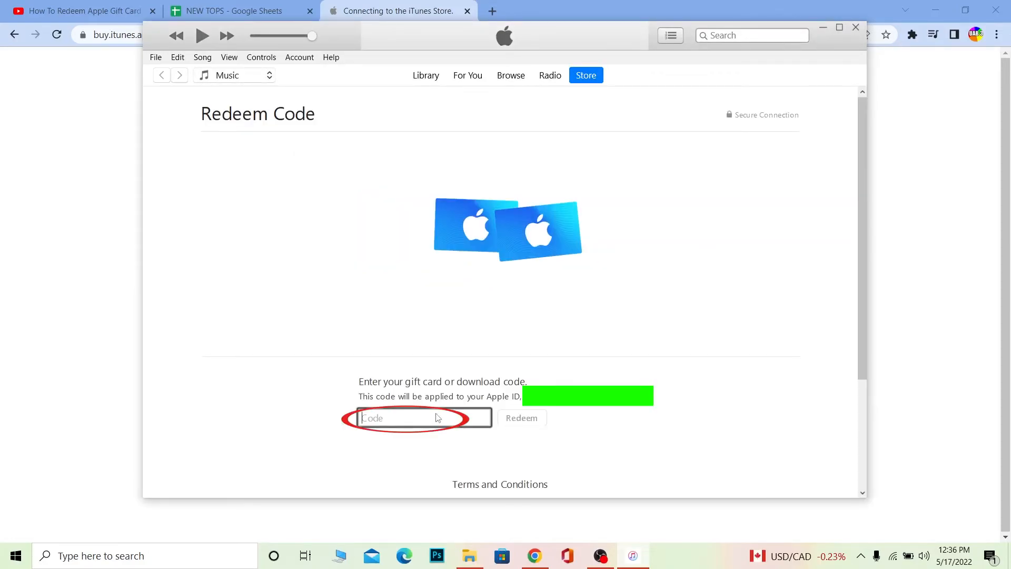
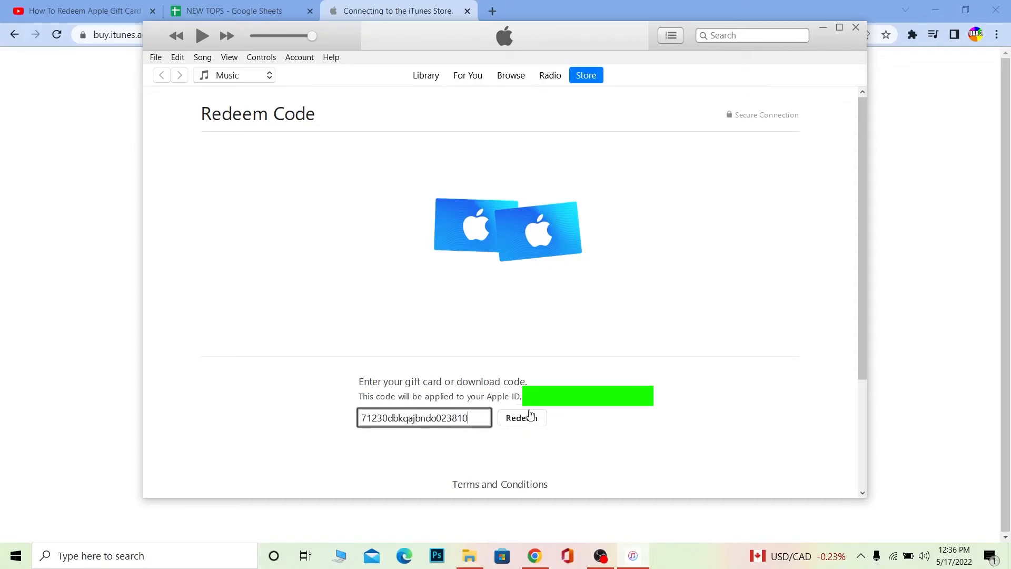
mouse_move(531, 415)
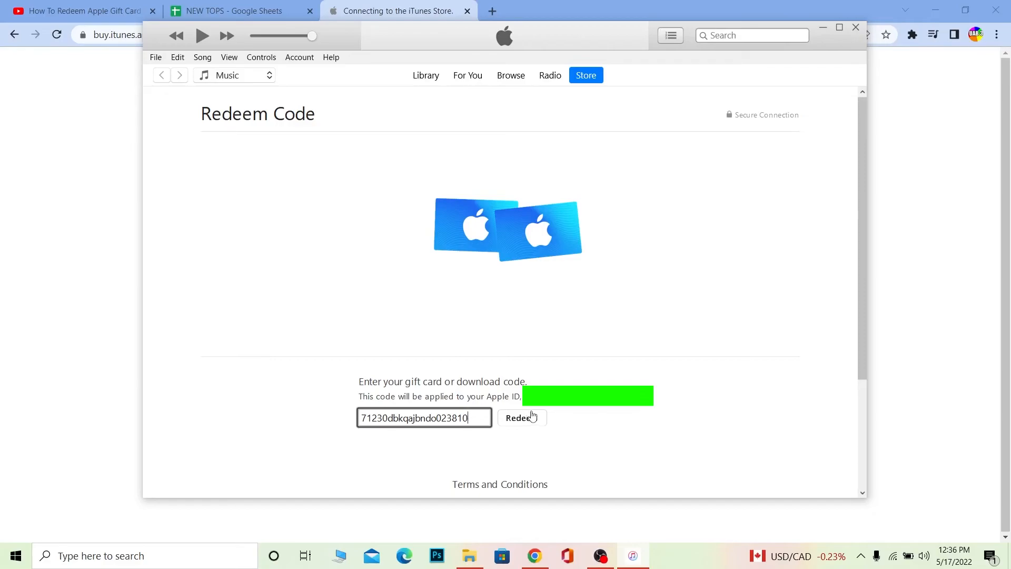